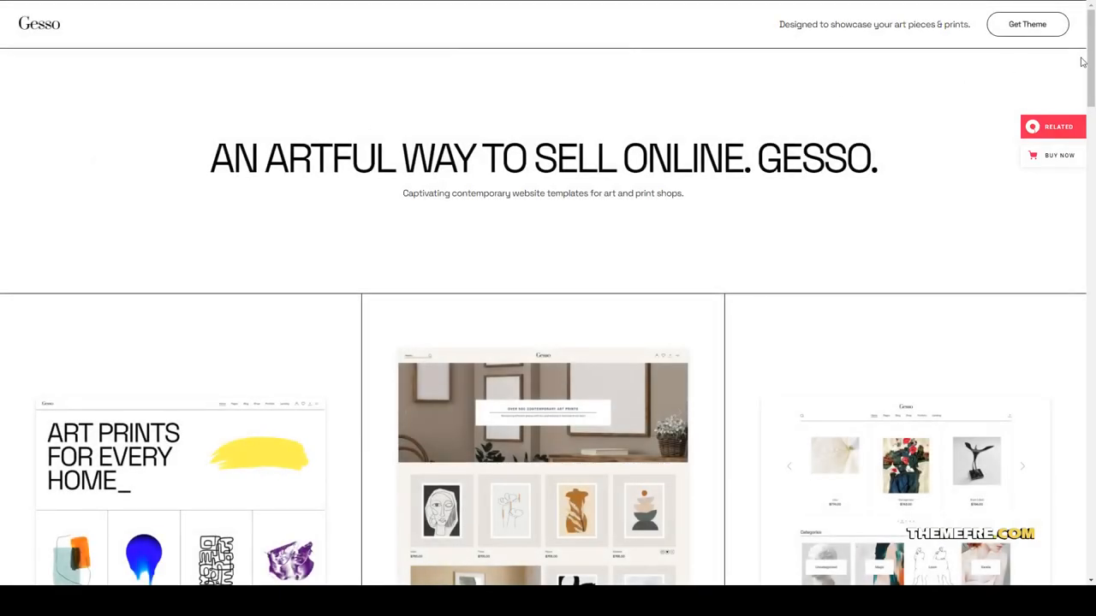
pyautogui.moveTo(715, 234)
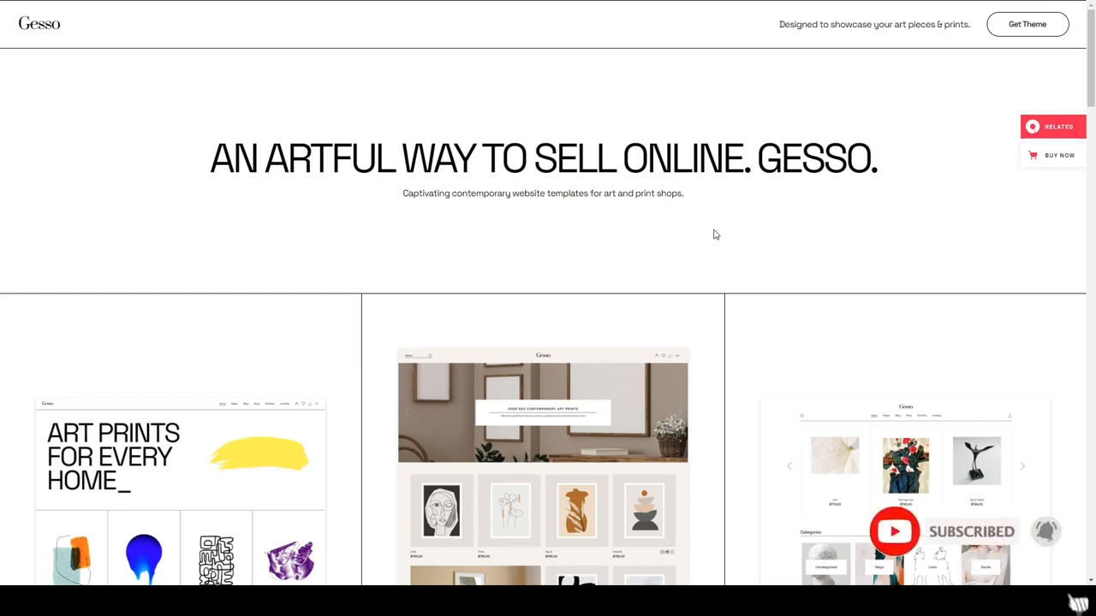
# Scroll past the hero to the Main Home, Print Shop and Art Shop demo previews and Portfolio layouts heading
pyautogui.scroll(-3)
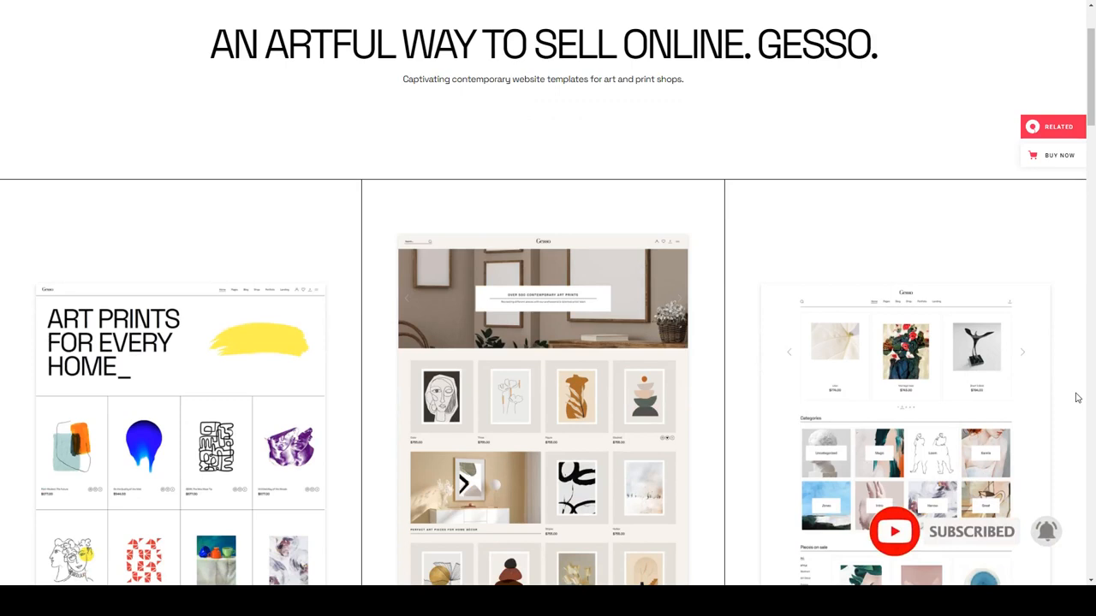
pyautogui.scroll(-3)
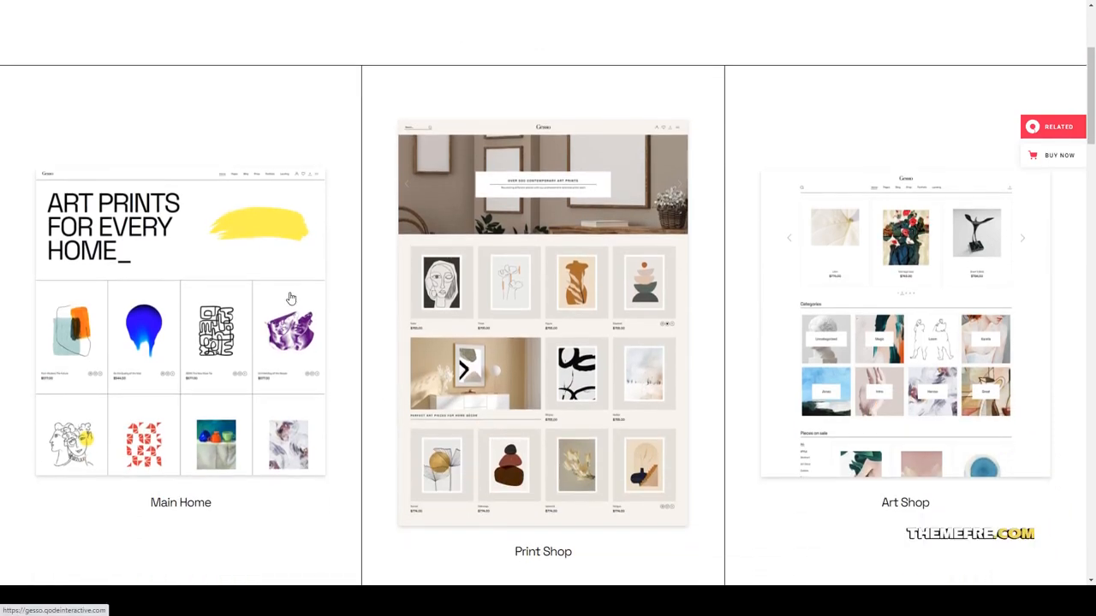
pyautogui.scroll(-3)
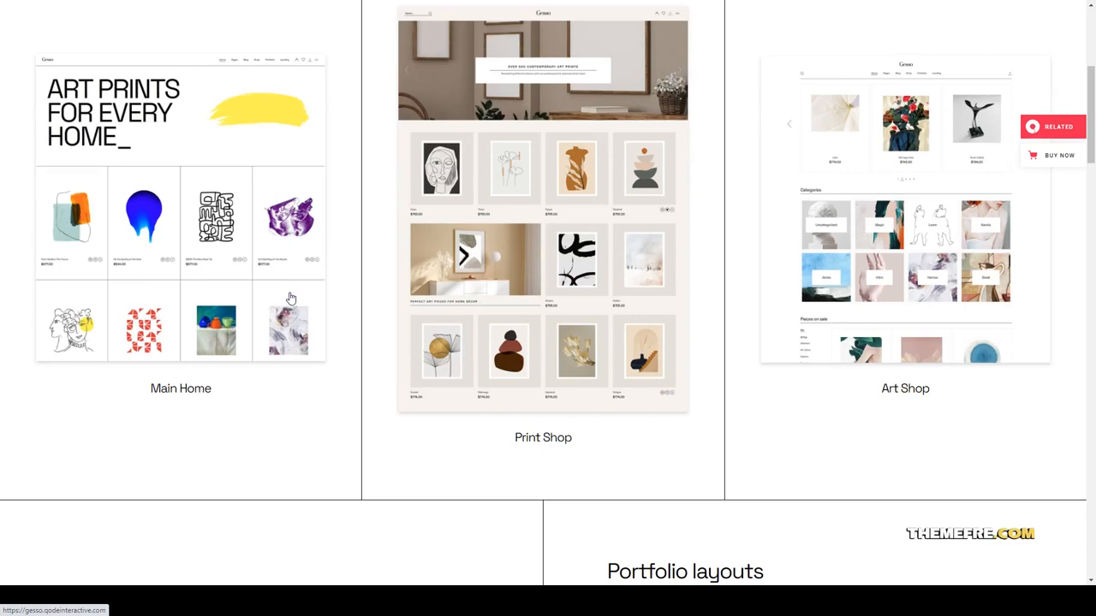
pyautogui.scroll(-3)
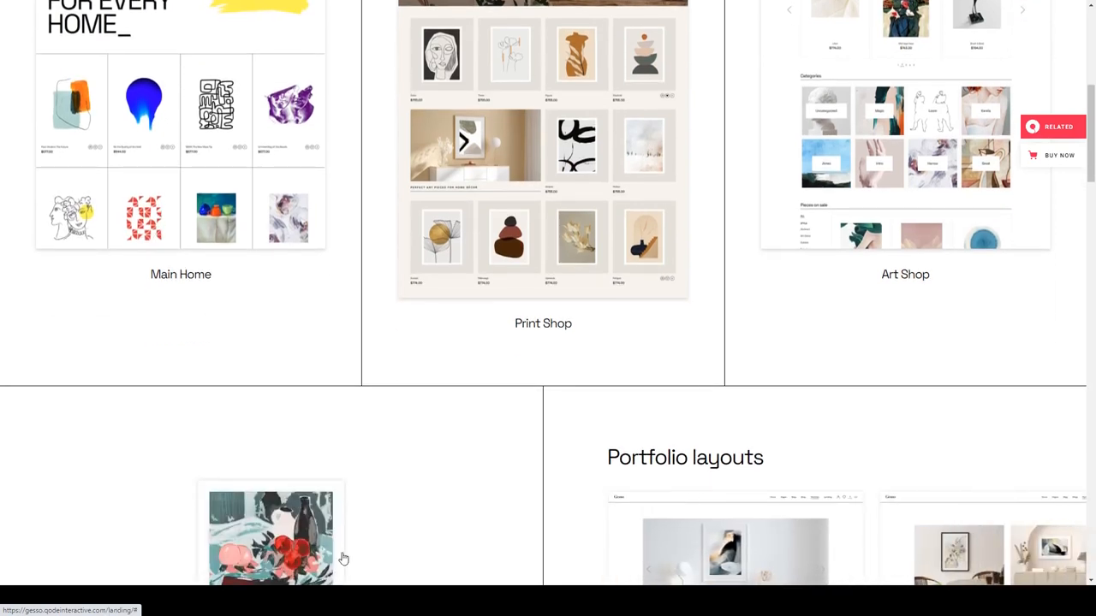
pyautogui.scroll(-3)
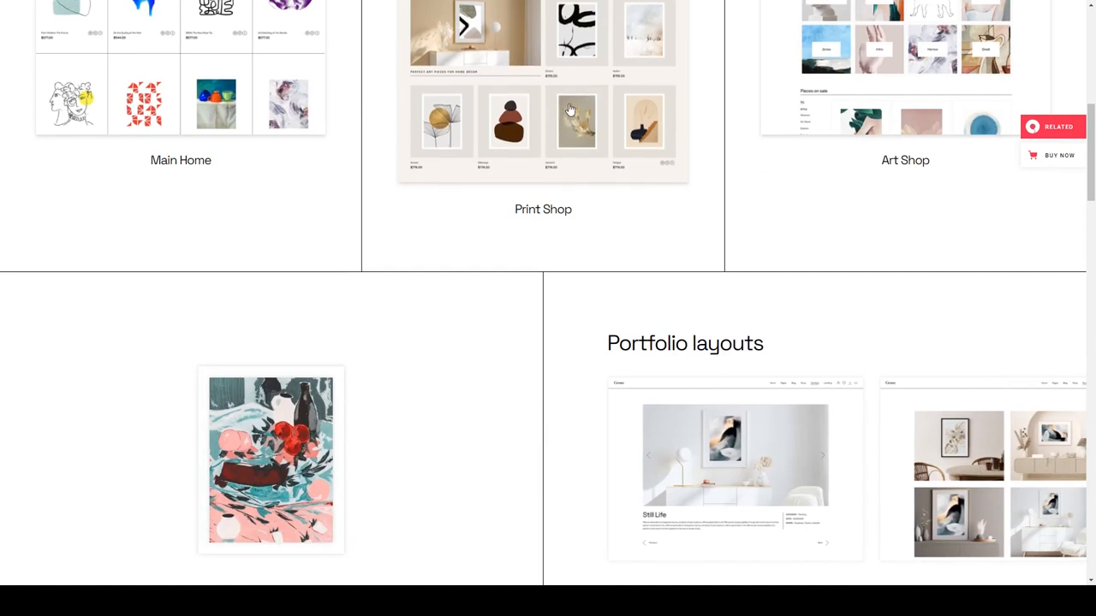
pyautogui.scroll(-3)
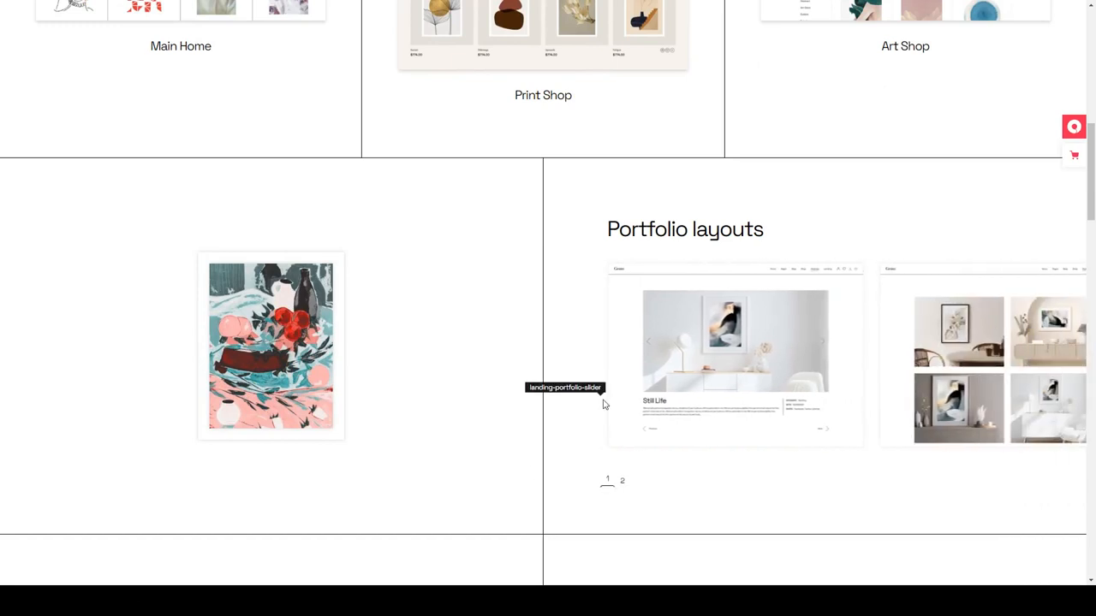
# View the second Portfolio layouts slide and continue down toward the Your new blog section
pyautogui.scroll(-3)
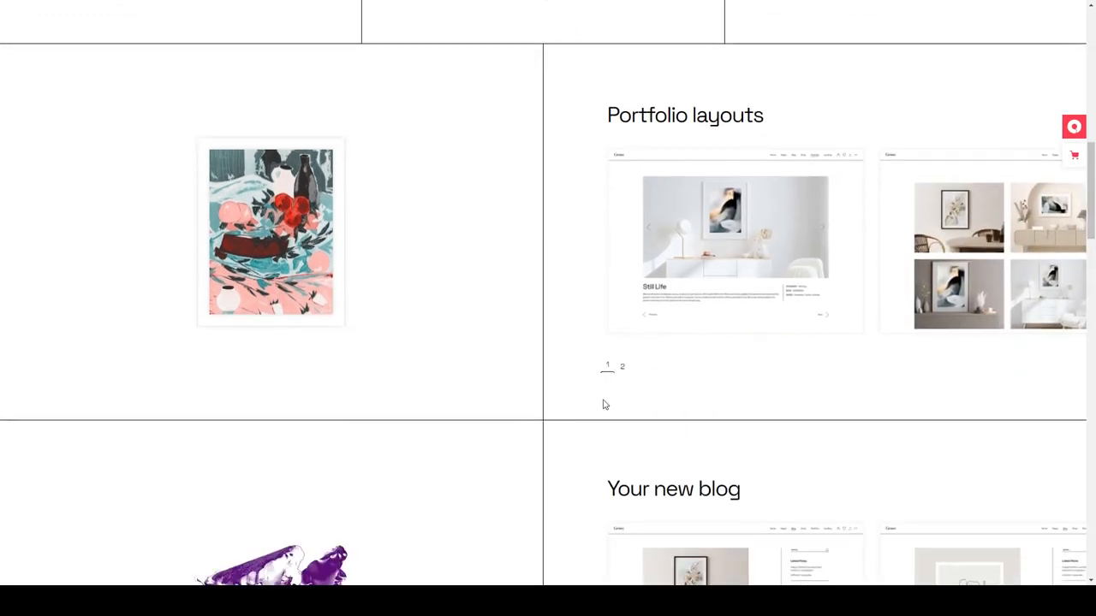
pyautogui.click(622, 366)
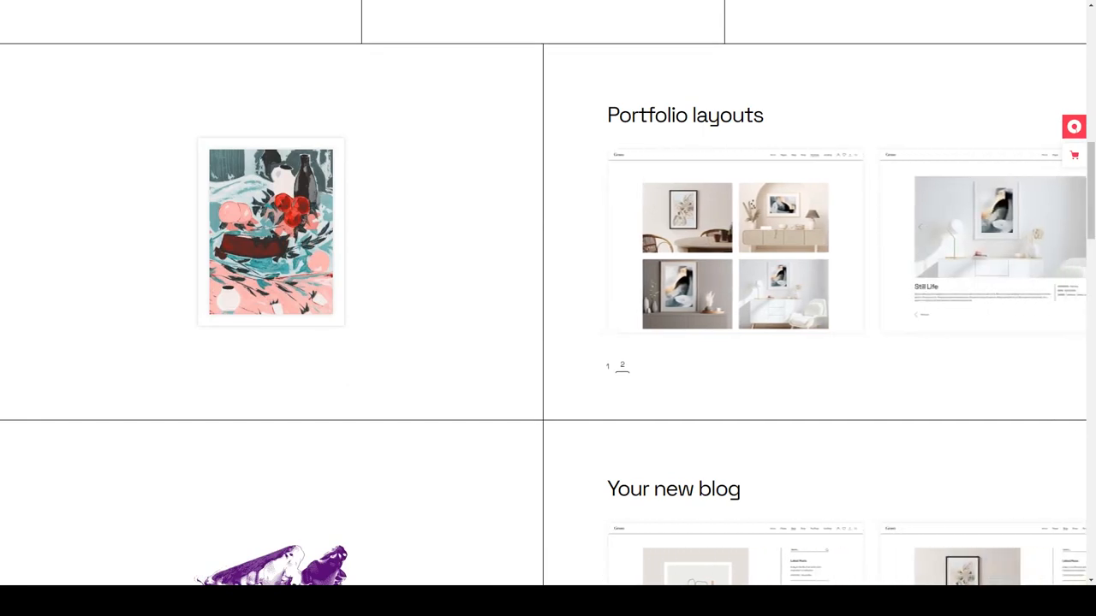
pyautogui.scroll(-3)
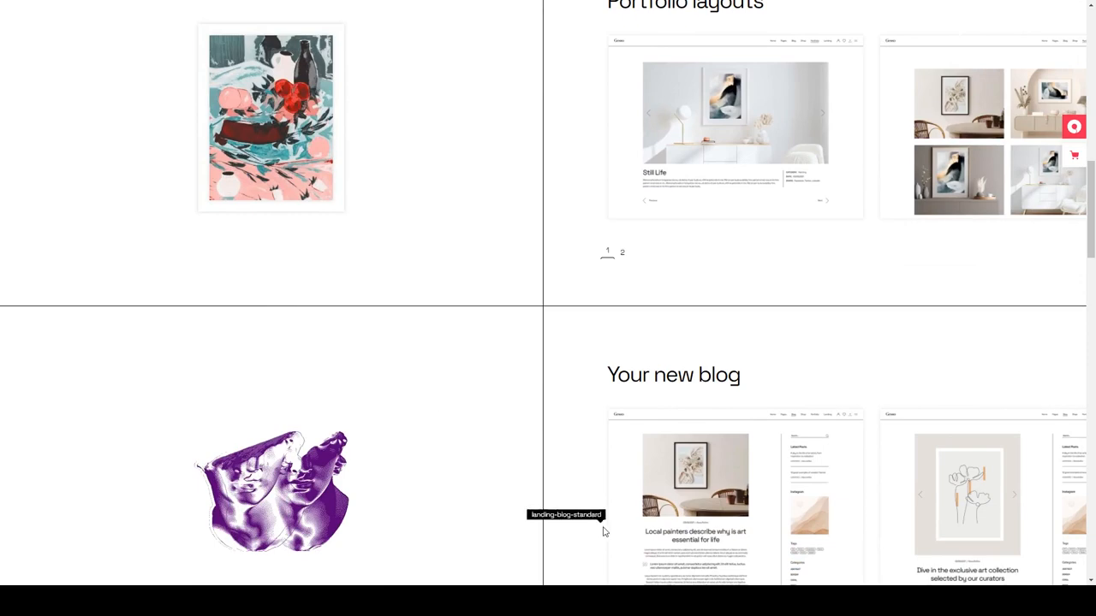
# Scroll through the Your new blog previews to the predesigned inner pages banner
pyautogui.scroll(-3)
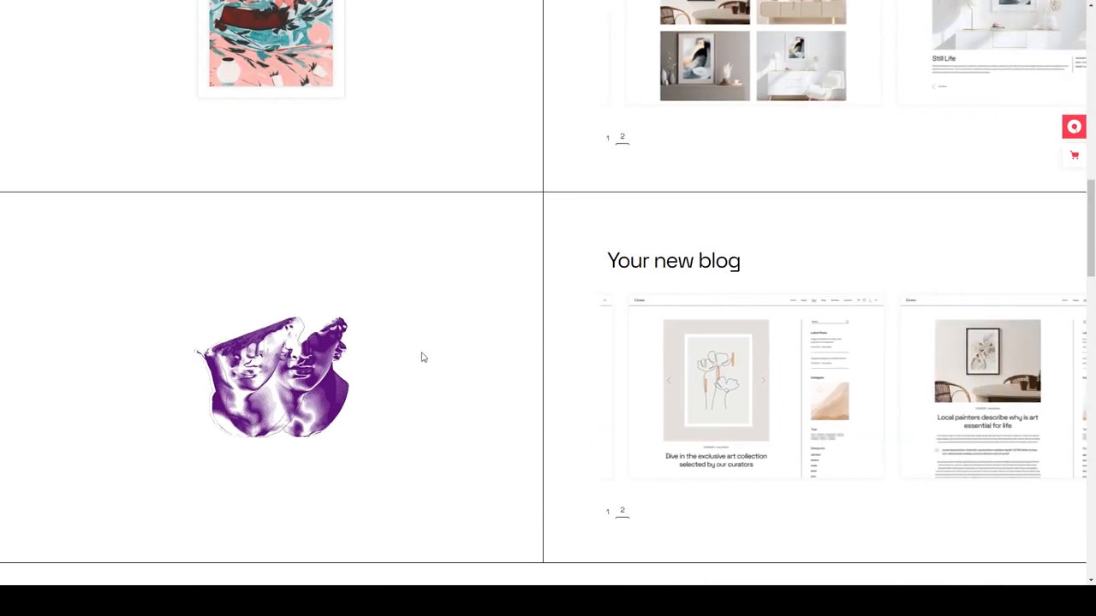
pyautogui.scroll(-3)
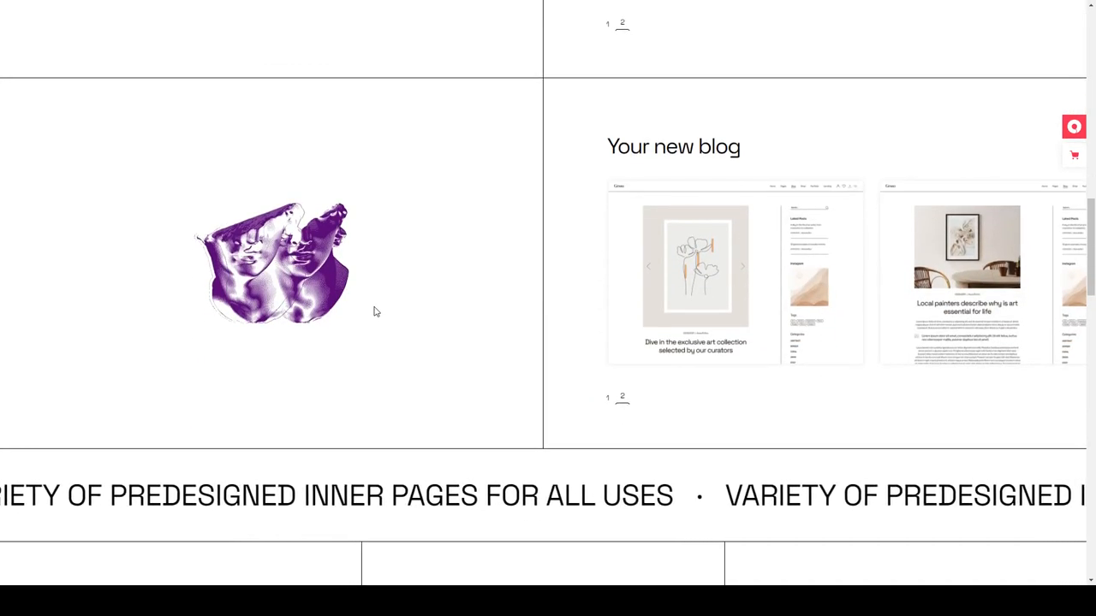
pyautogui.scroll(-3)
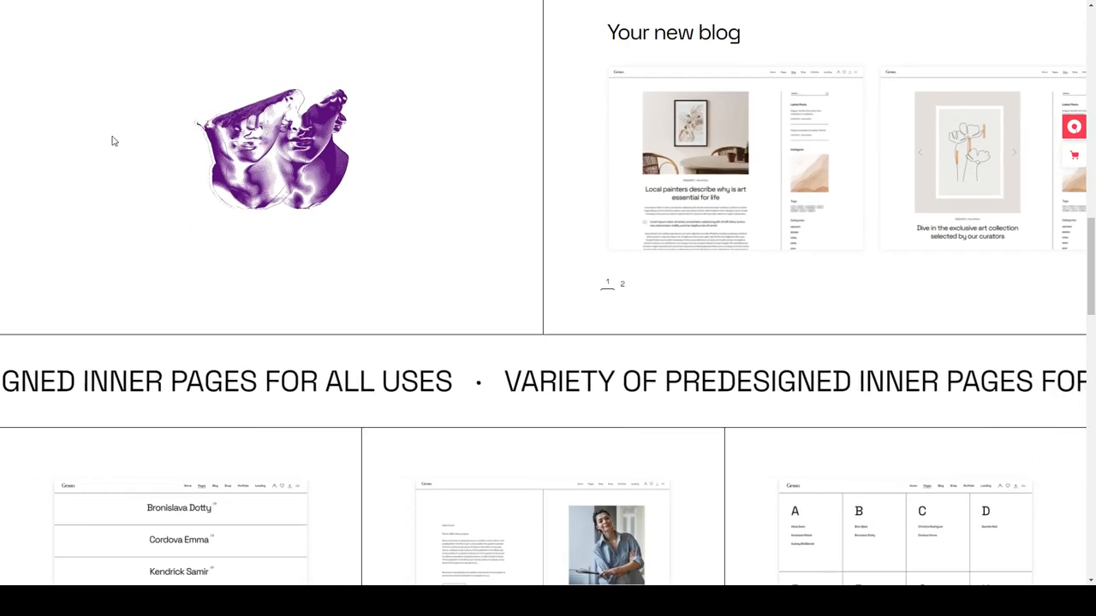
# Scroll the inner pages grid through Our Artists, Artist Single, Who We Are, About Us and Faq
pyautogui.scroll(-3)
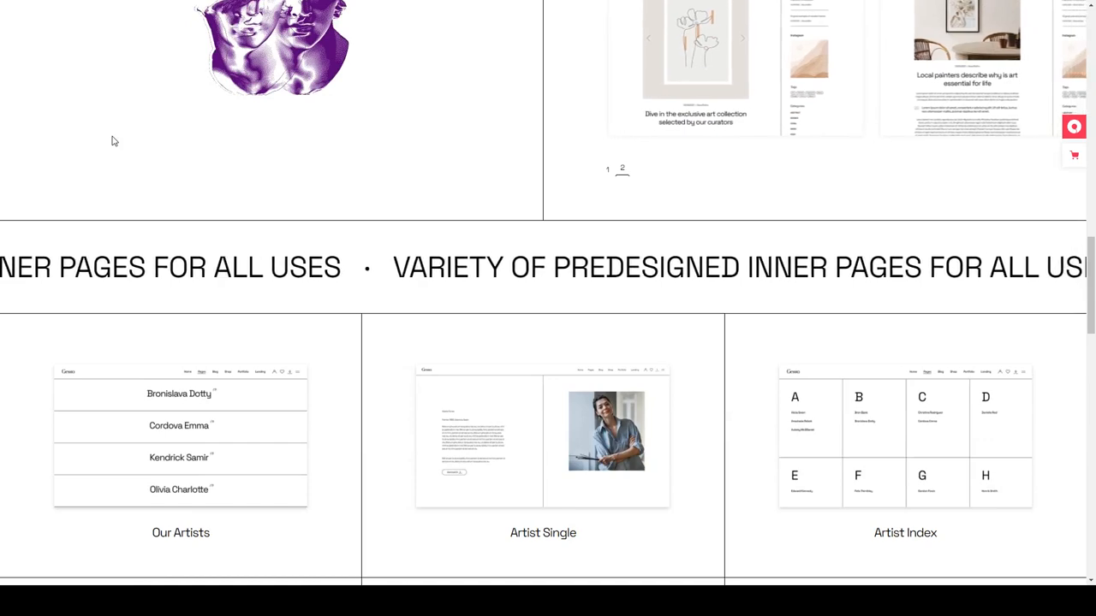
pyautogui.scroll(-3)
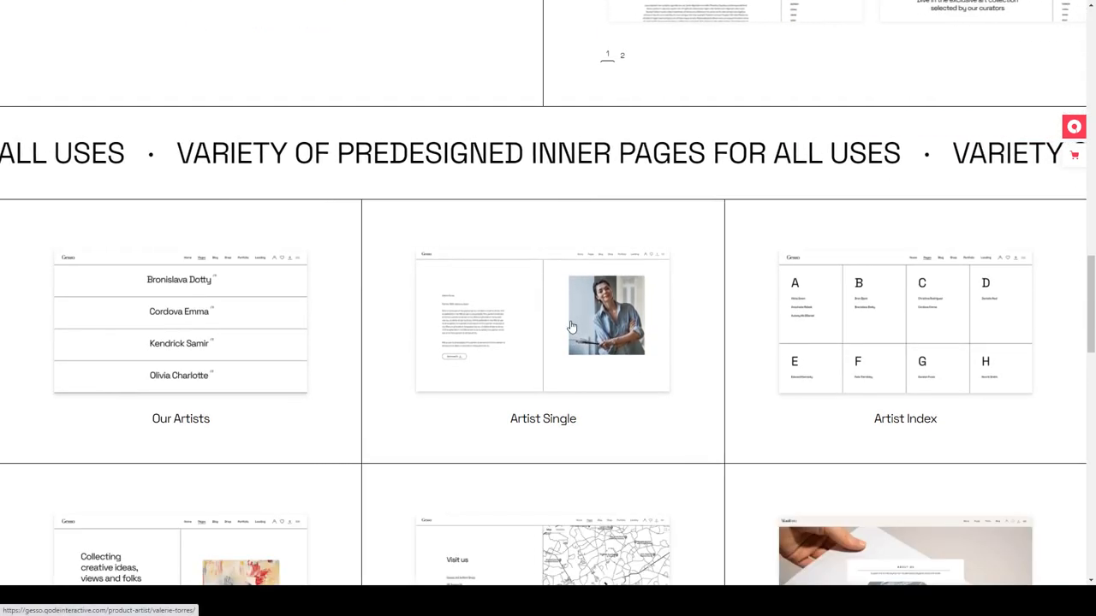
pyautogui.scroll(-3)
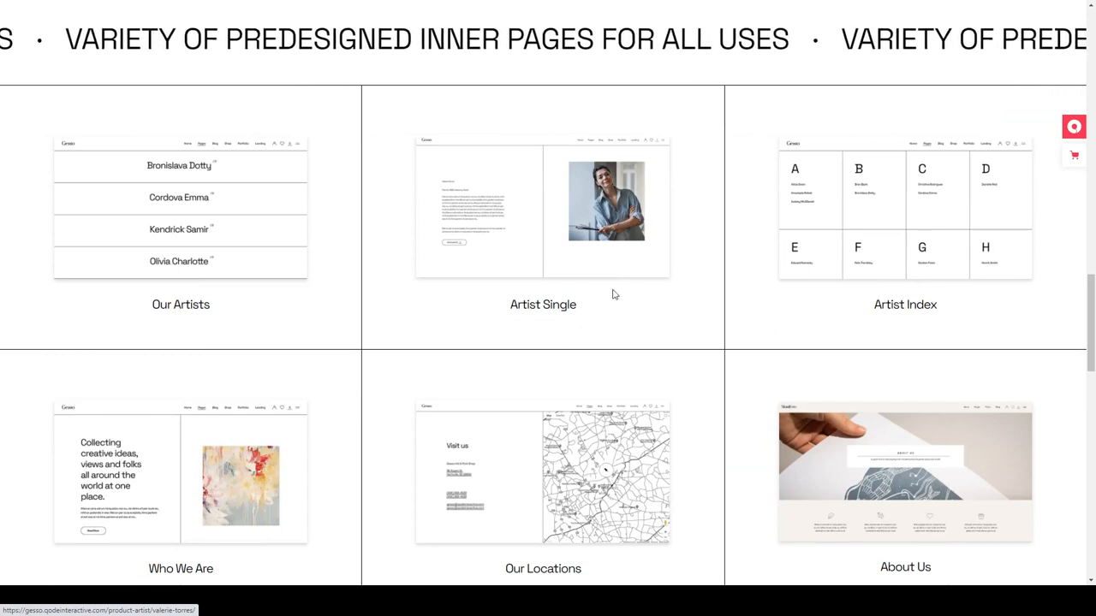
pyautogui.scroll(-3)
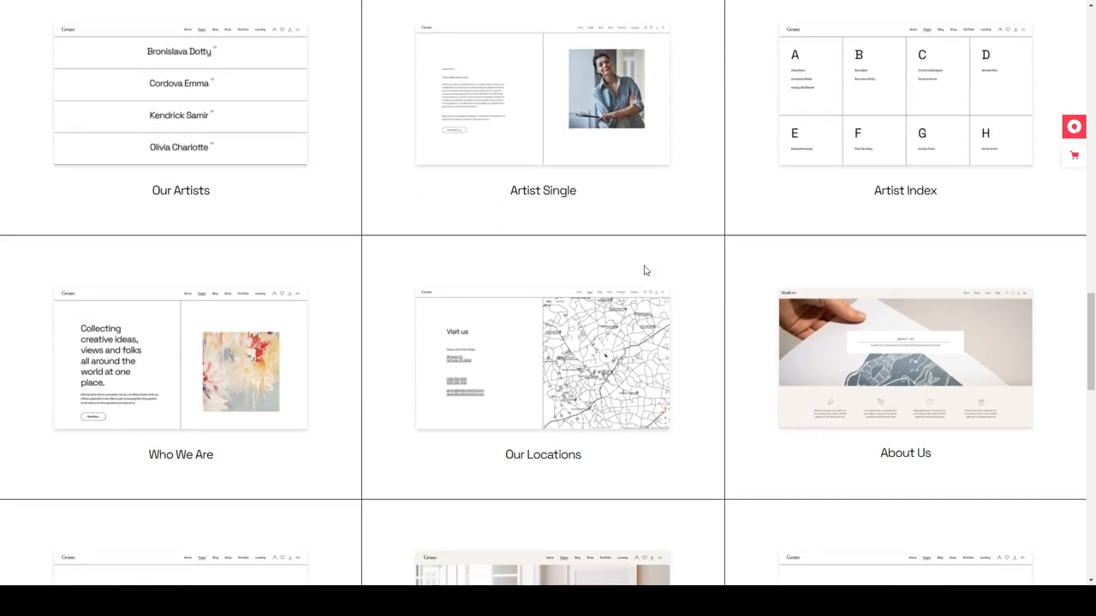
pyautogui.scroll(-3)
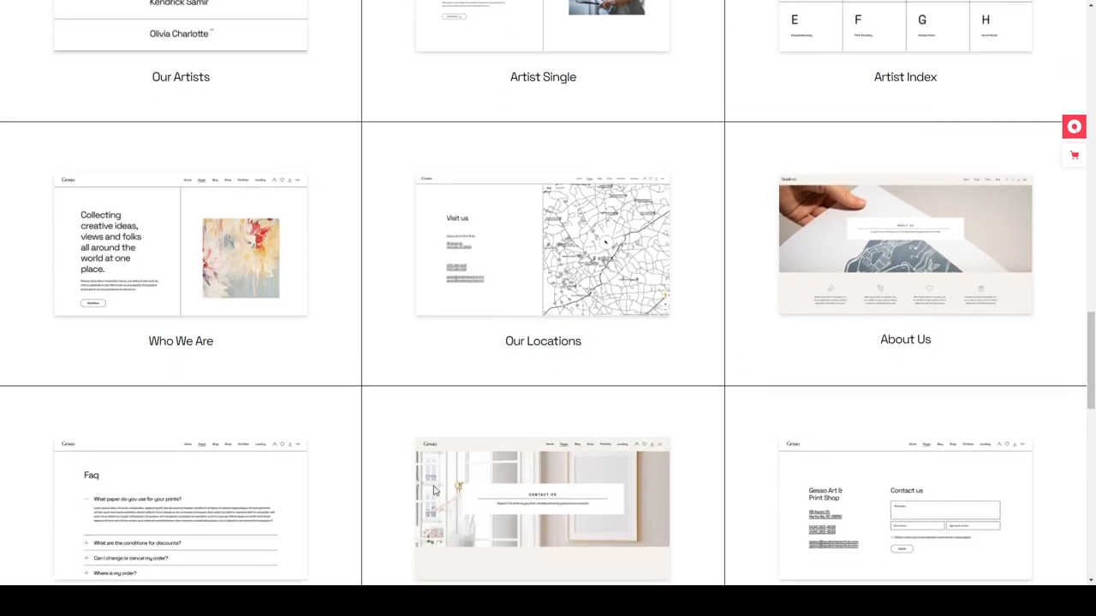